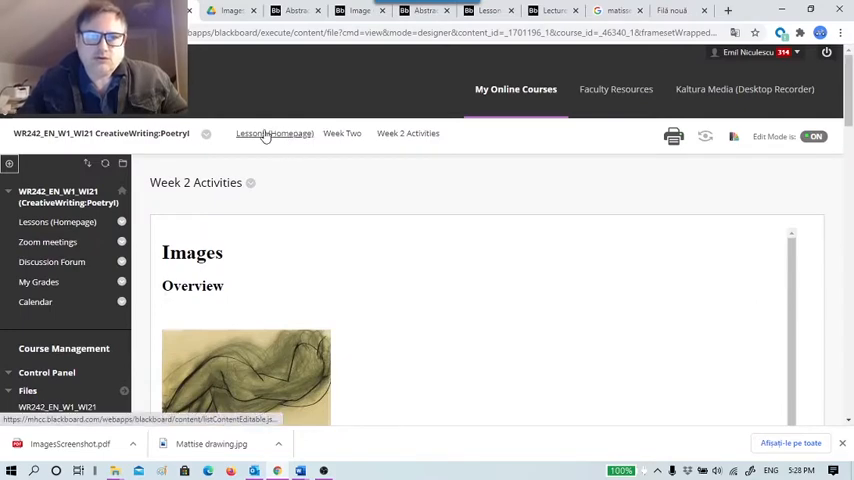
# Step: Browse the Week One lesson folder from the Lessons homepage
pyautogui.click(274, 133)
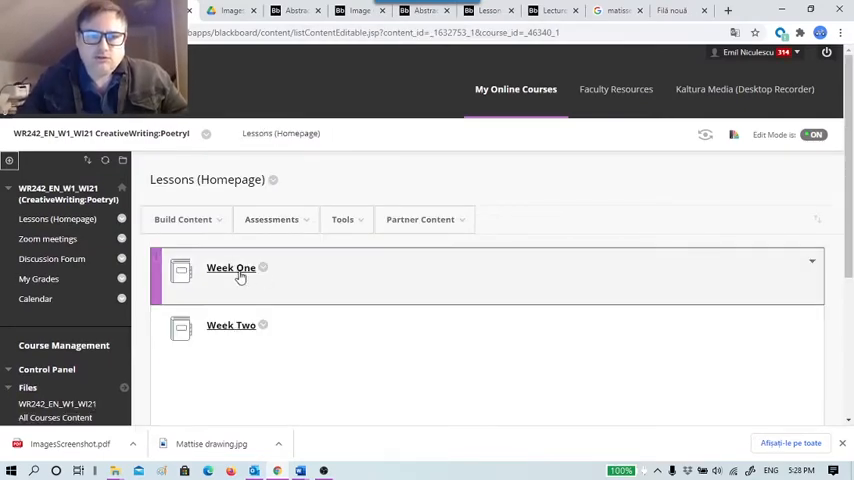
pyautogui.click(231, 268)
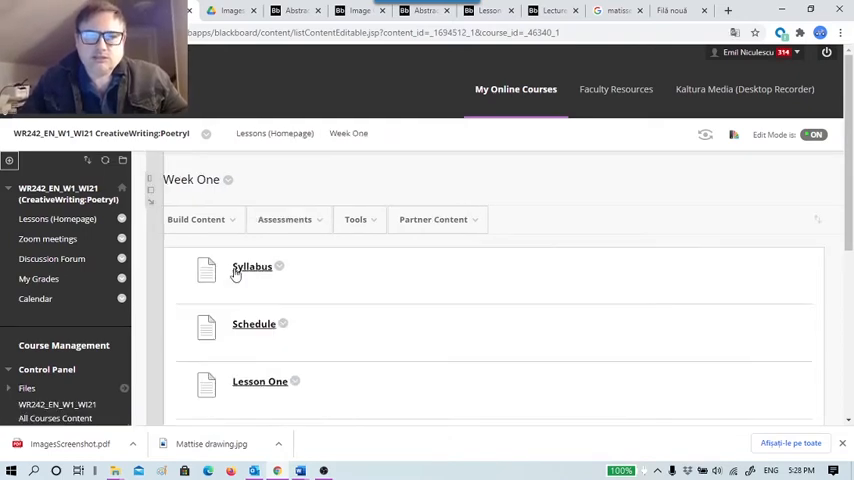
pyautogui.moveTo(252, 266)
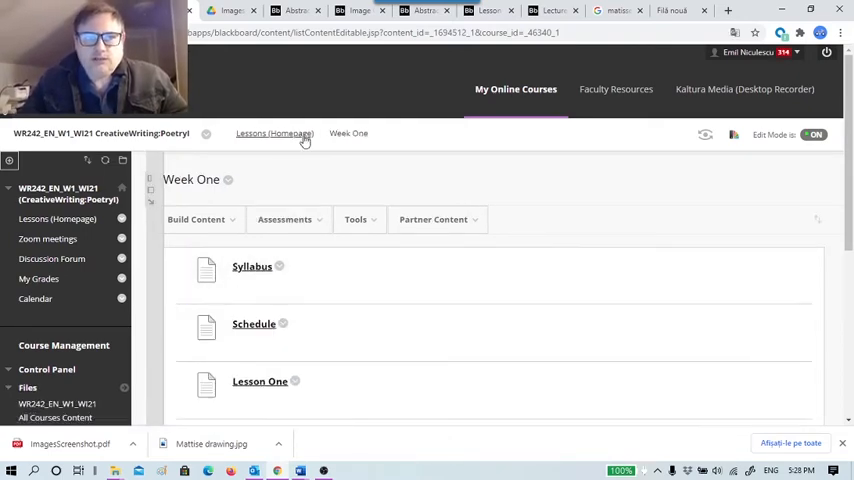
pyautogui.click(274, 133)
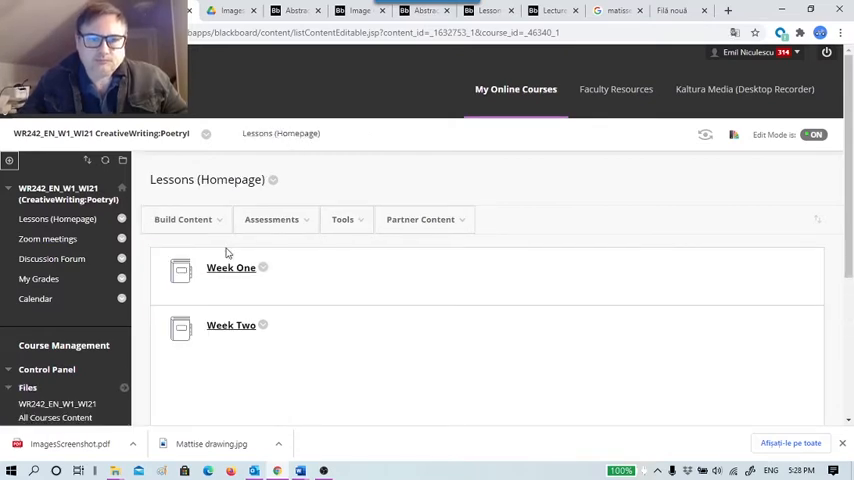
pyautogui.click(231, 267)
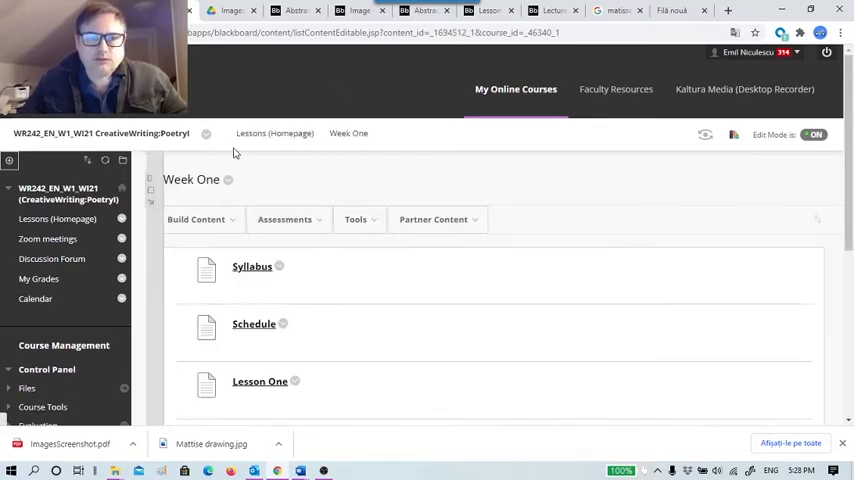
# Step: Return to the Lessons homepage and open the Week Two folder
pyautogui.click(274, 133)
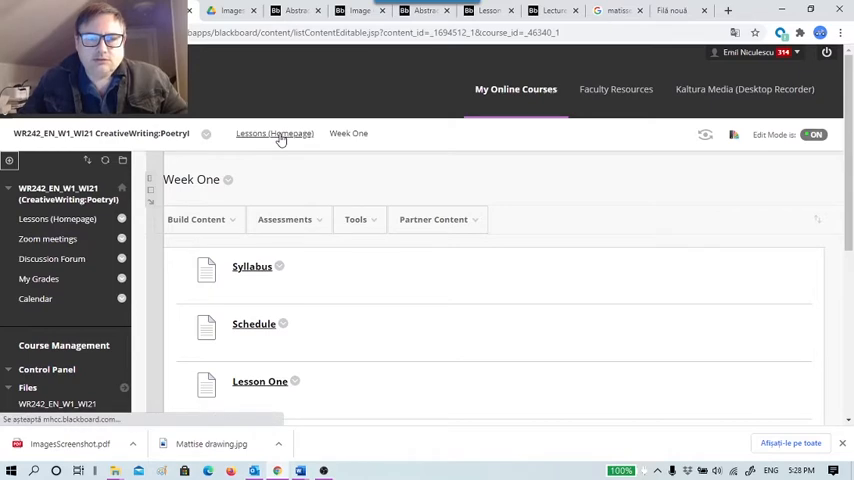
pyautogui.click(274, 133)
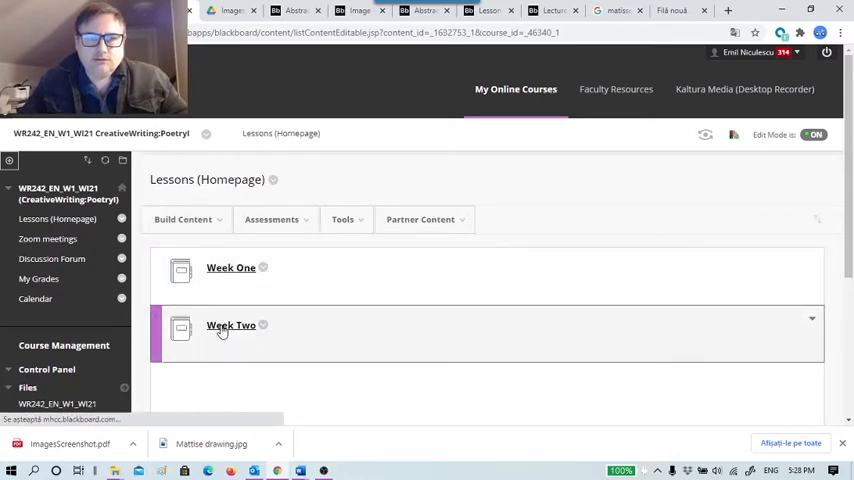
pyautogui.click(231, 325)
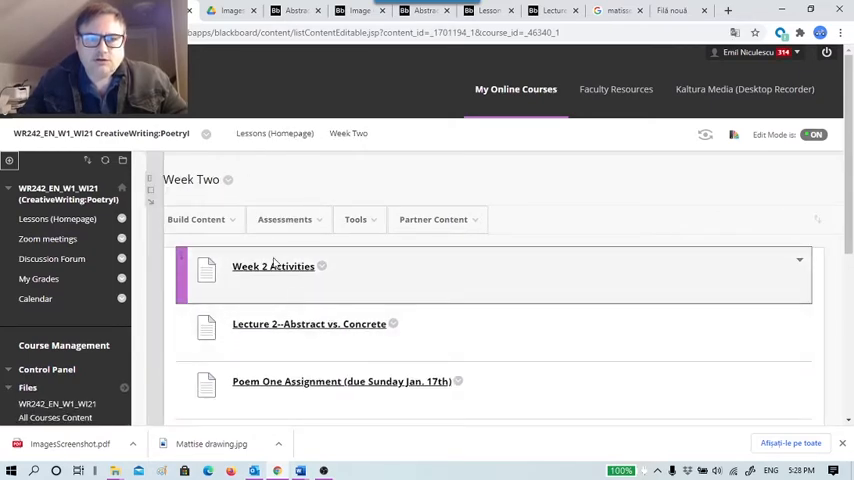
pyautogui.scroll(-3)
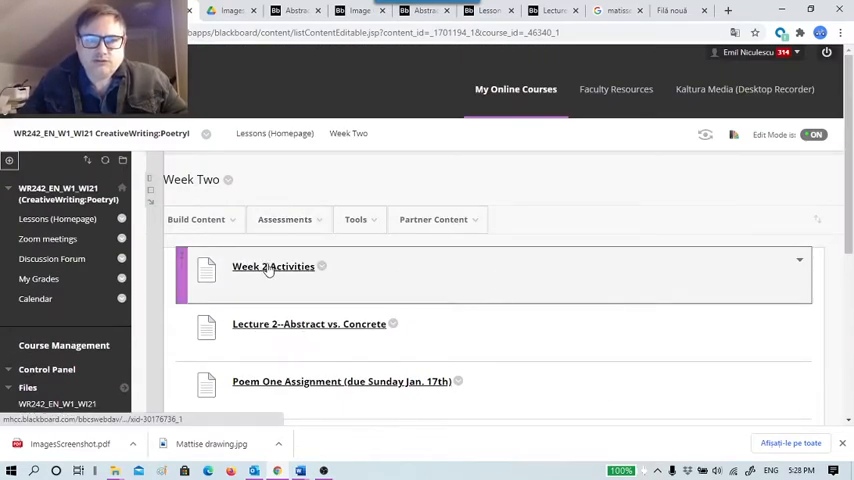
# Step: Read Week 2 Activities: Images overview, objectives, reading, Reading Quiz Two and Abstract to Concrete discussion
pyautogui.click(273, 266)
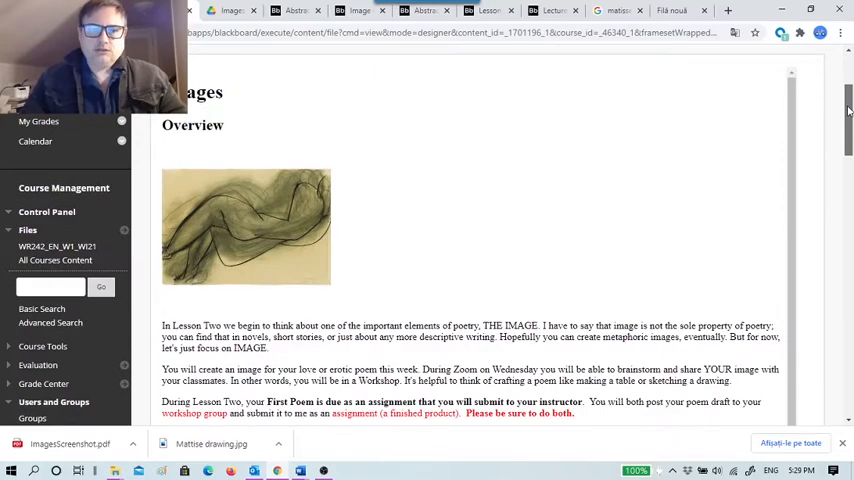
pyautogui.scroll(-3)
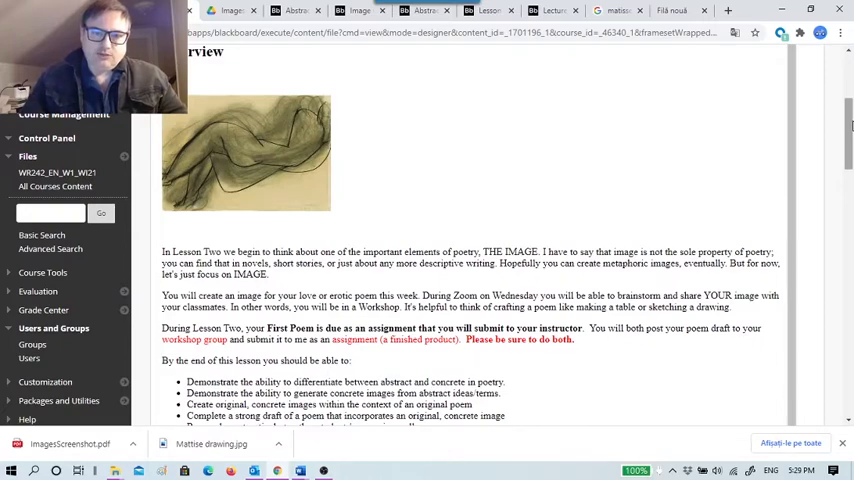
pyautogui.scroll(-3)
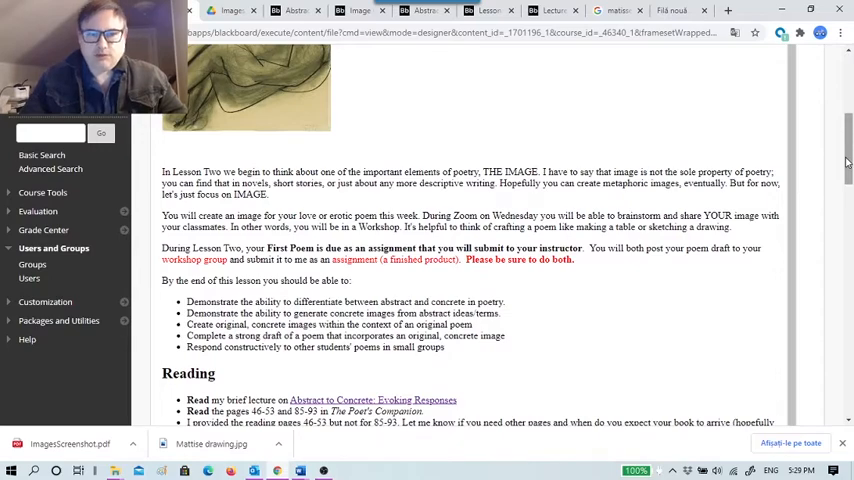
pyautogui.scroll(-3)
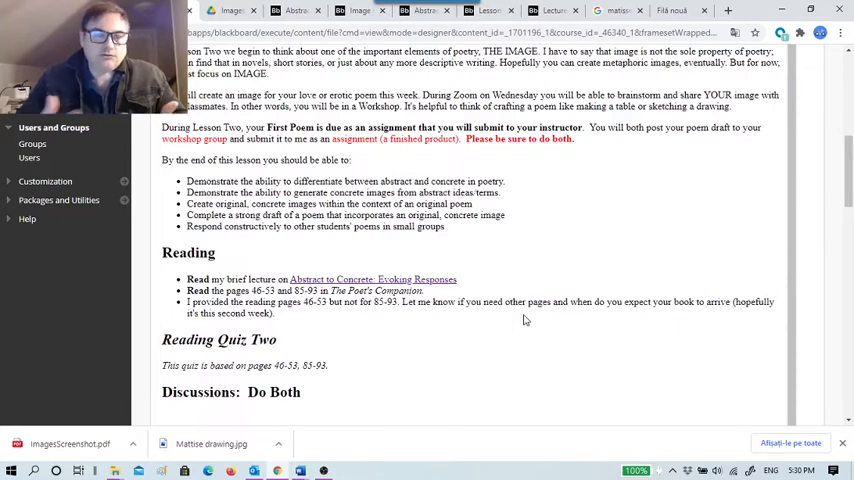
pyautogui.moveTo(612, 260)
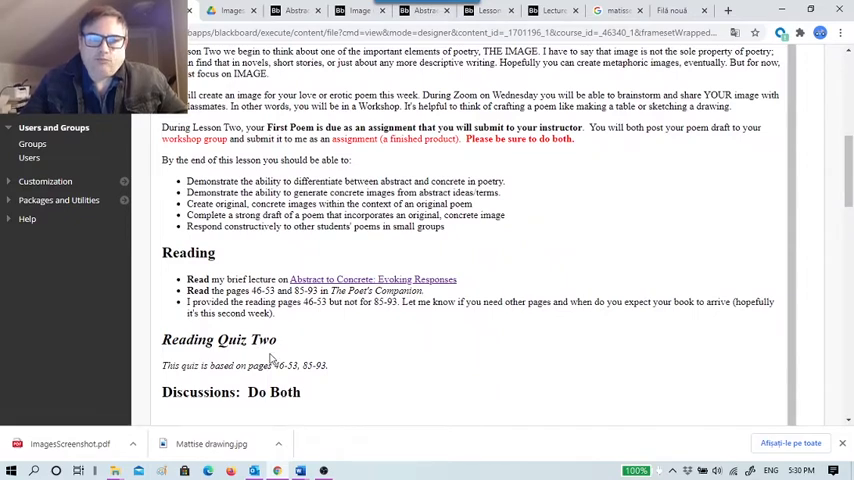
pyautogui.moveTo(410, 353)
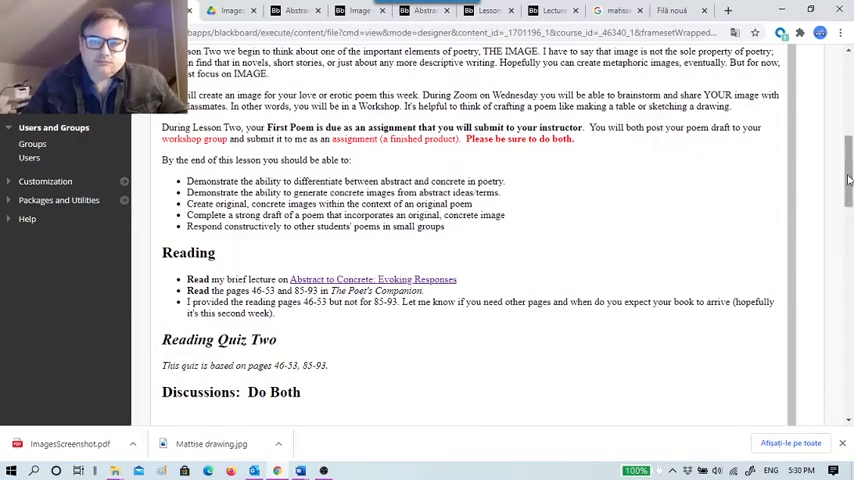
pyautogui.scroll(-3)
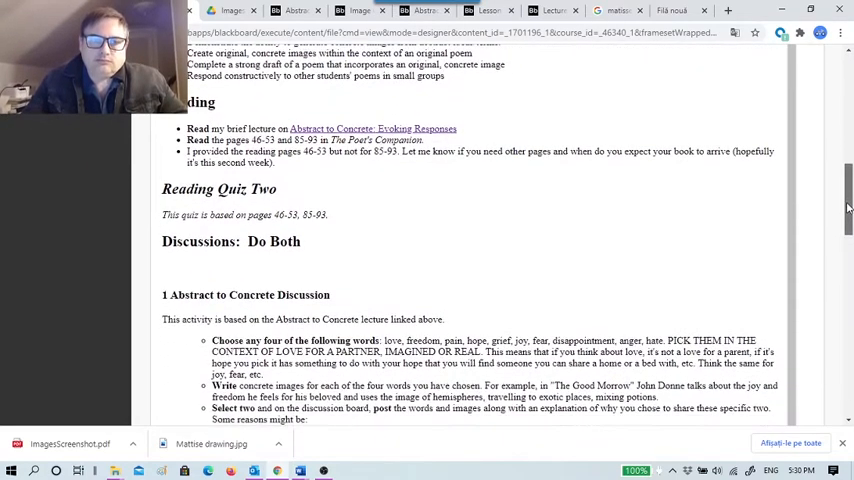
pyautogui.scroll(3)
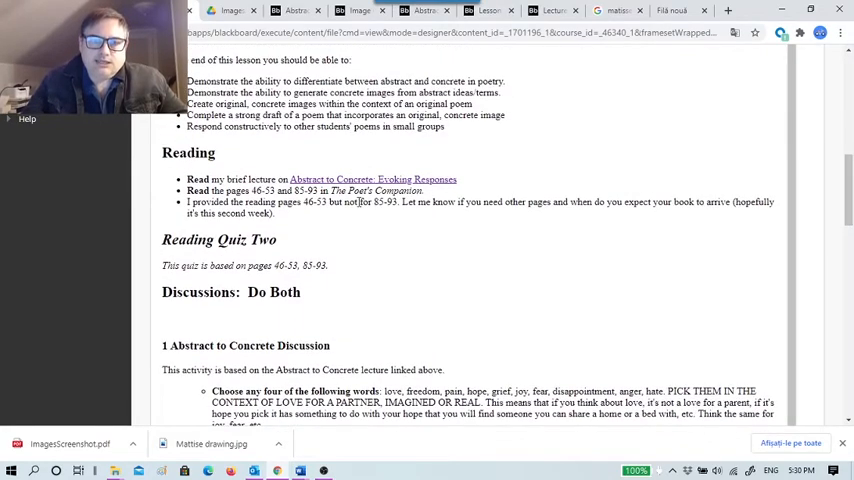
pyautogui.moveTo(728, 164)
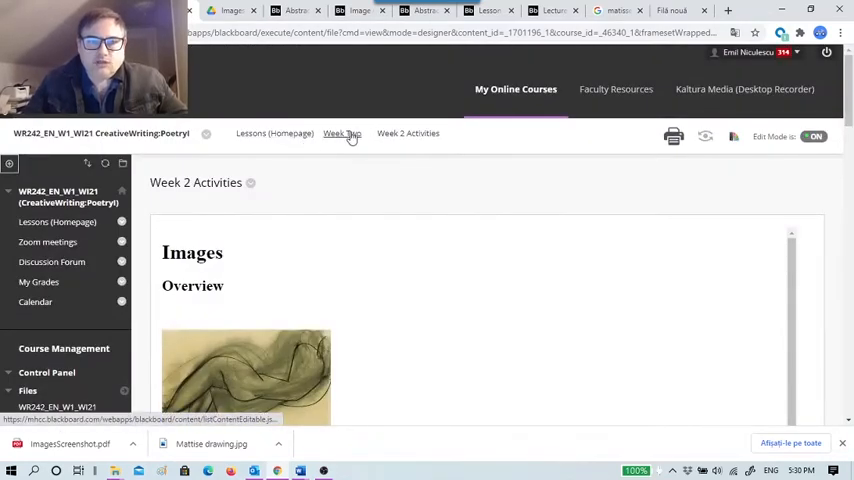
# Step: Preview the Week Two Reading quiz instructions without starting, then cancel back to the folder
pyautogui.click(341, 133)
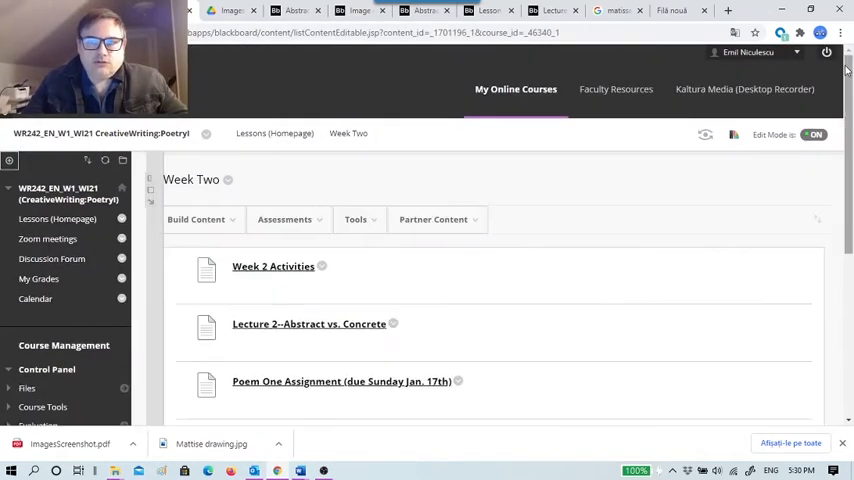
pyautogui.scroll(-3)
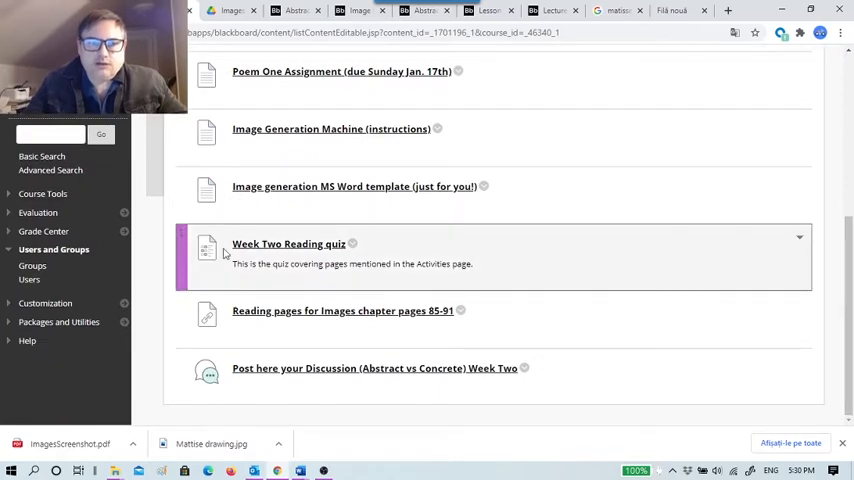
pyautogui.click(289, 244)
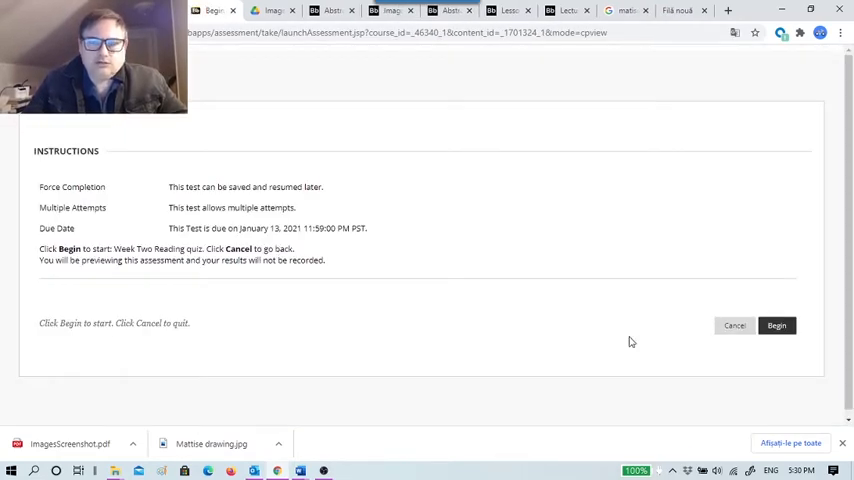
pyautogui.click(734, 325)
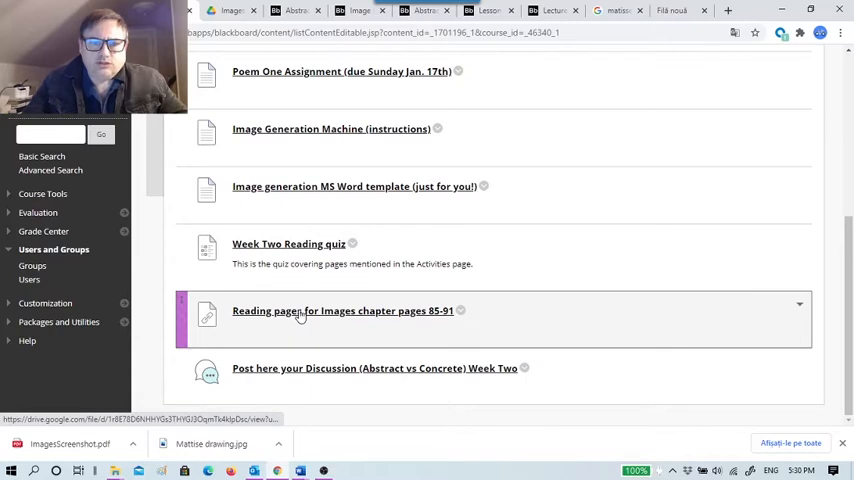
pyautogui.click(343, 311)
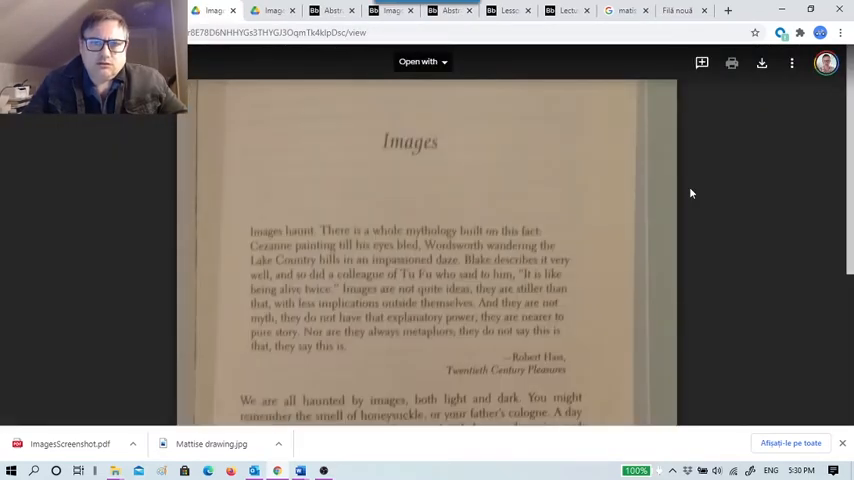
pyautogui.scroll(-3)
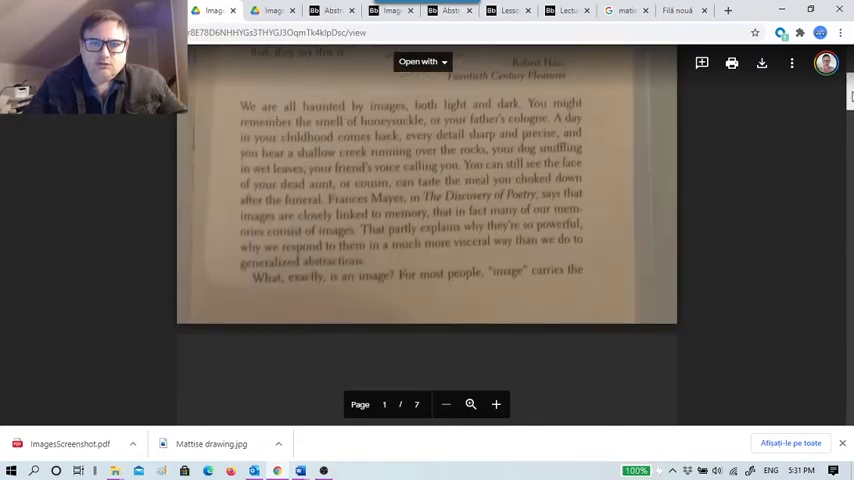
pyautogui.scroll(-3)
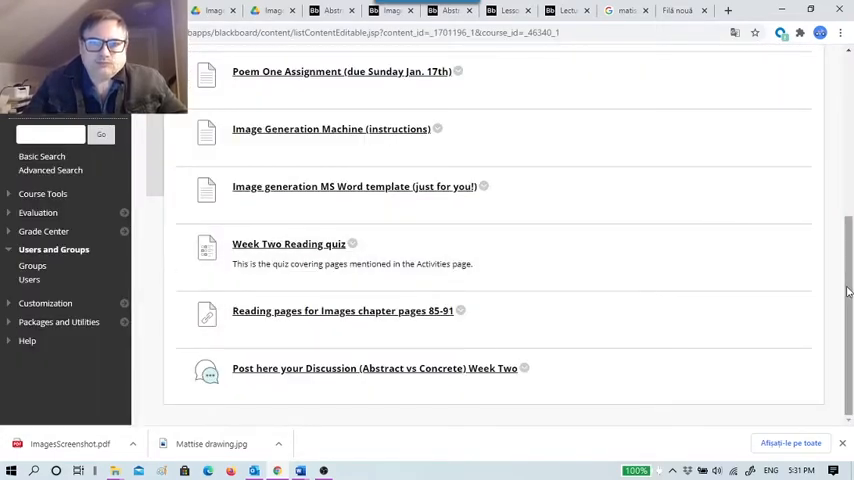
# Step: Dismiss the add-content menu, glance at Week One, then open the Week Two folder
pyautogui.scroll(3)
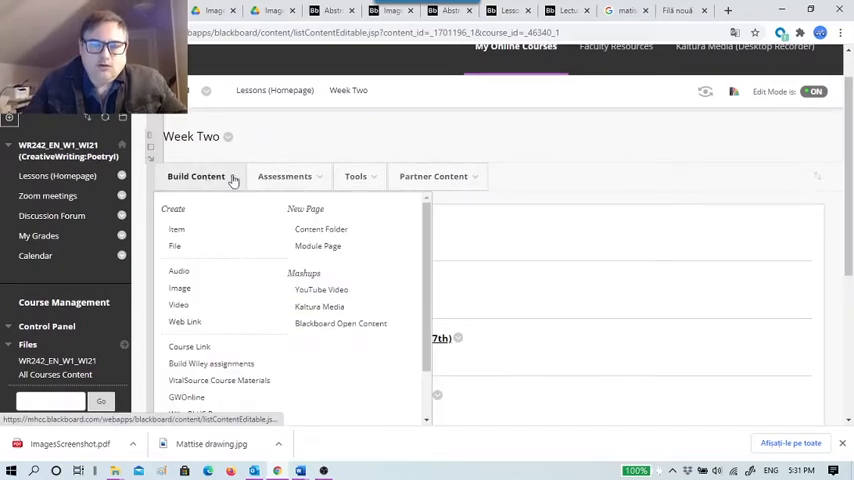
pyautogui.click(196, 176)
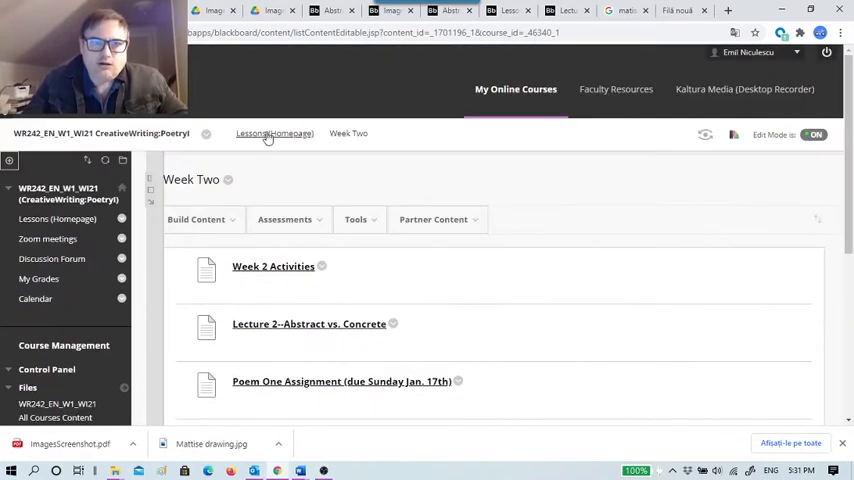
pyautogui.click(274, 133)
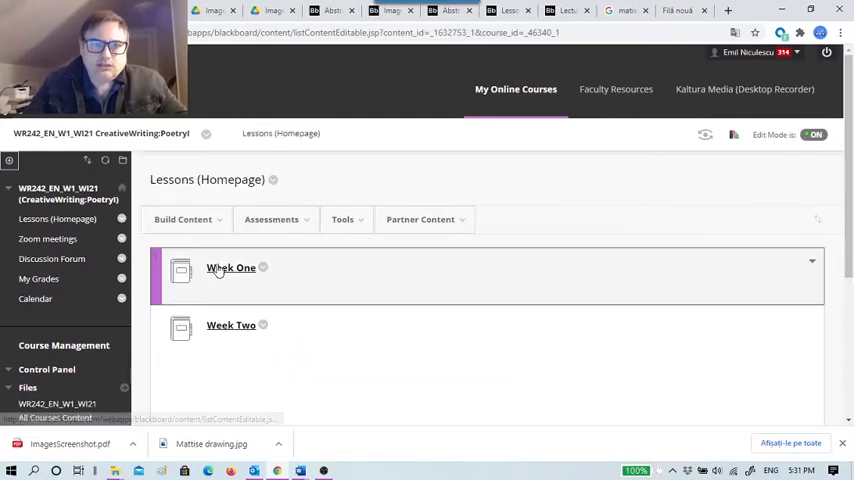
pyautogui.click(231, 267)
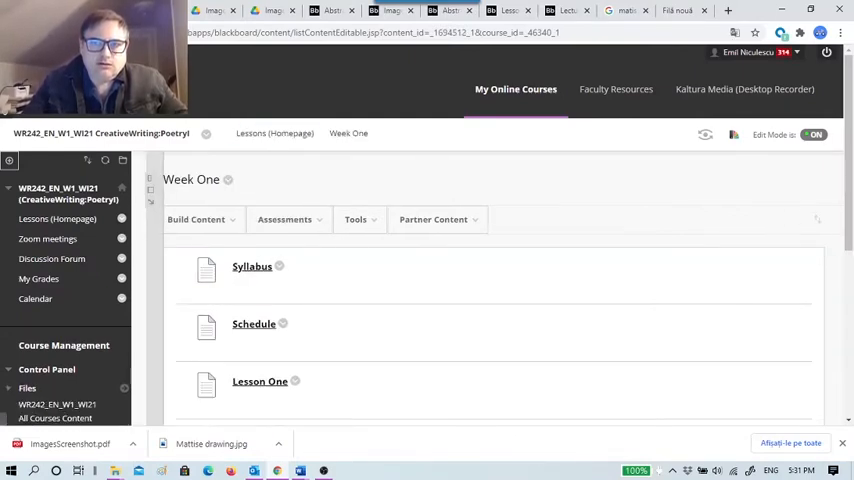
pyautogui.scroll(-3)
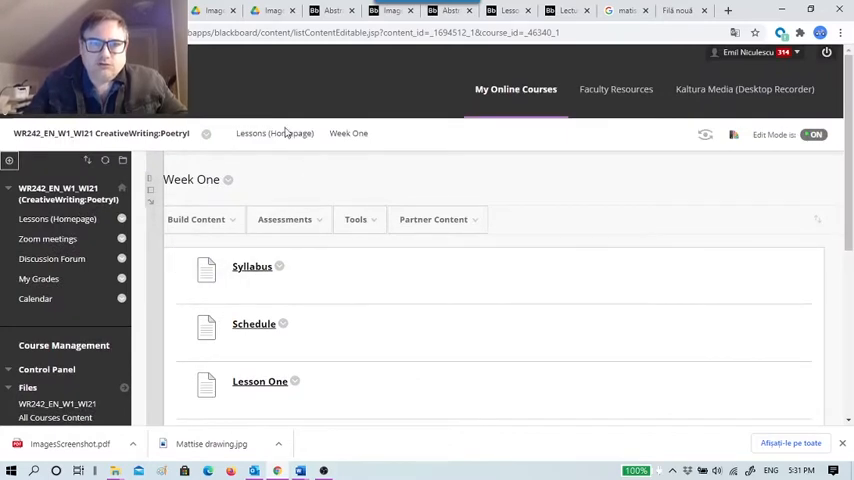
pyautogui.click(274, 133)
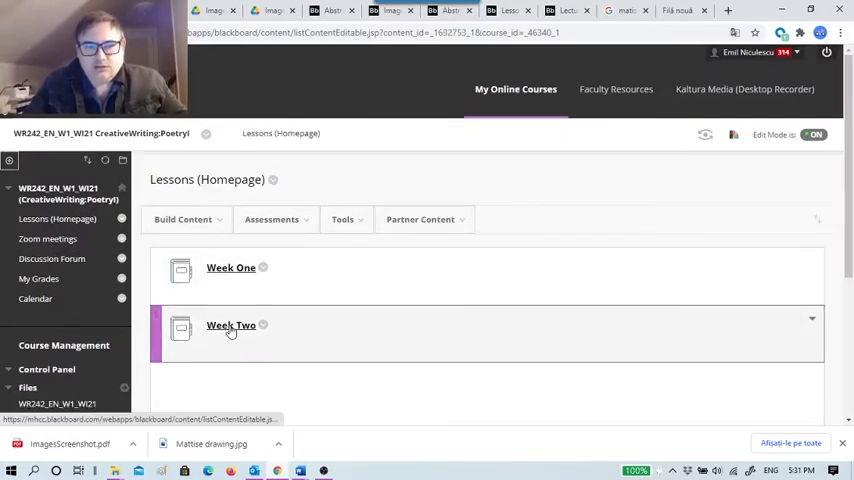
pyautogui.click(231, 325)
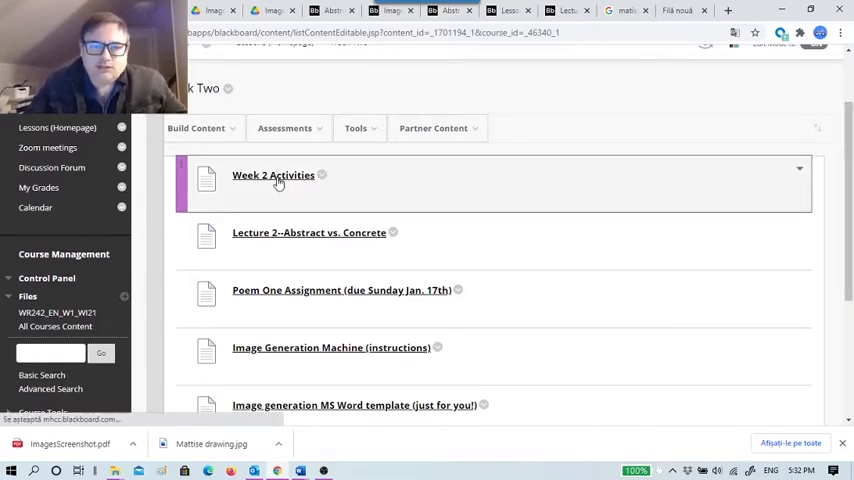
# Step: Scroll through the Week 2 Activities page from its Images overview
pyautogui.click(273, 175)
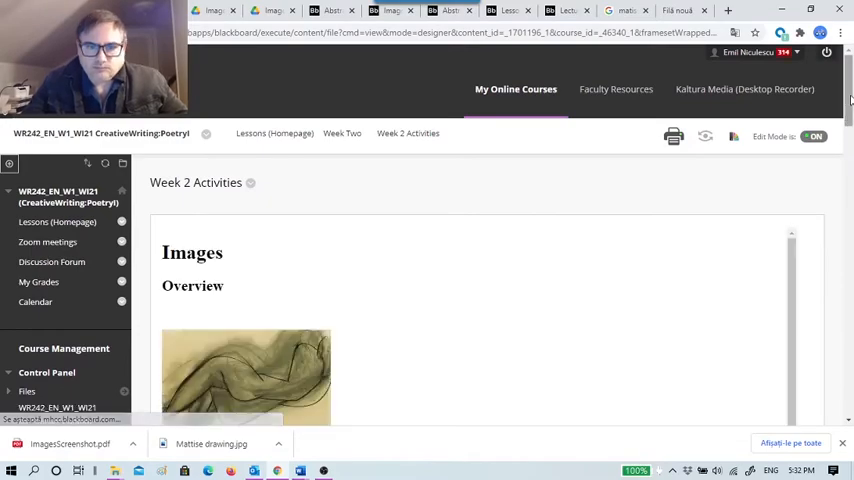
pyautogui.scroll(-3)
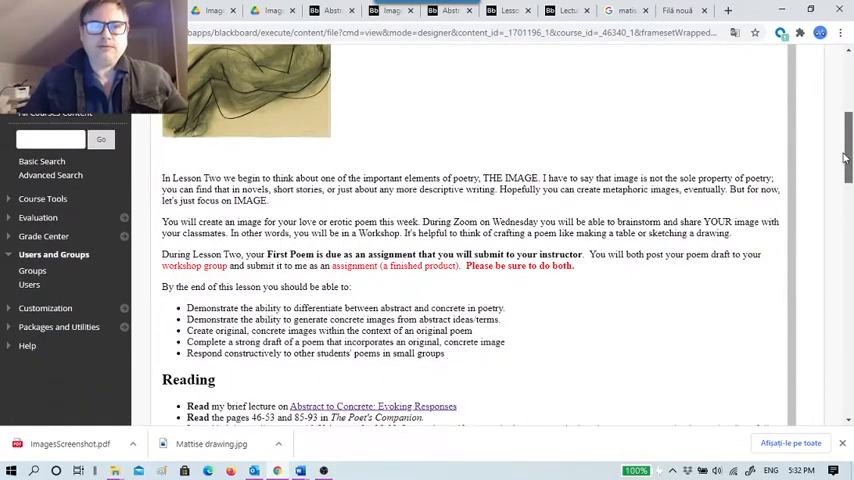
pyautogui.scroll(-3)
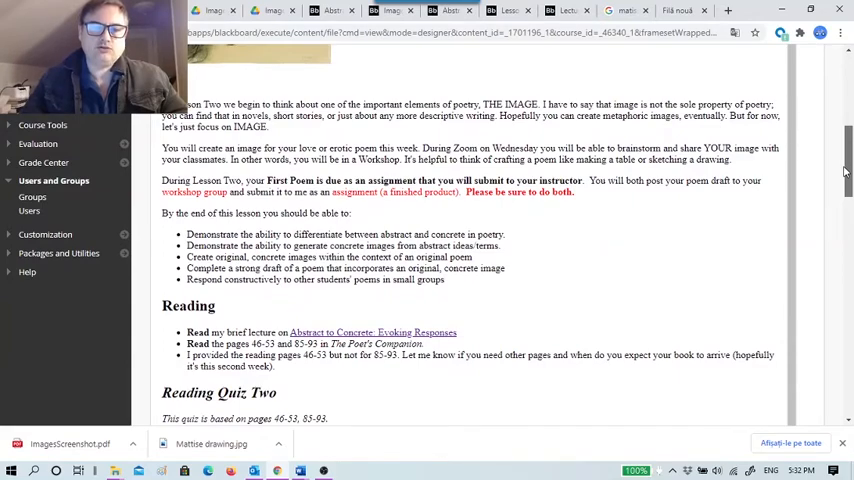
pyautogui.scroll(-3)
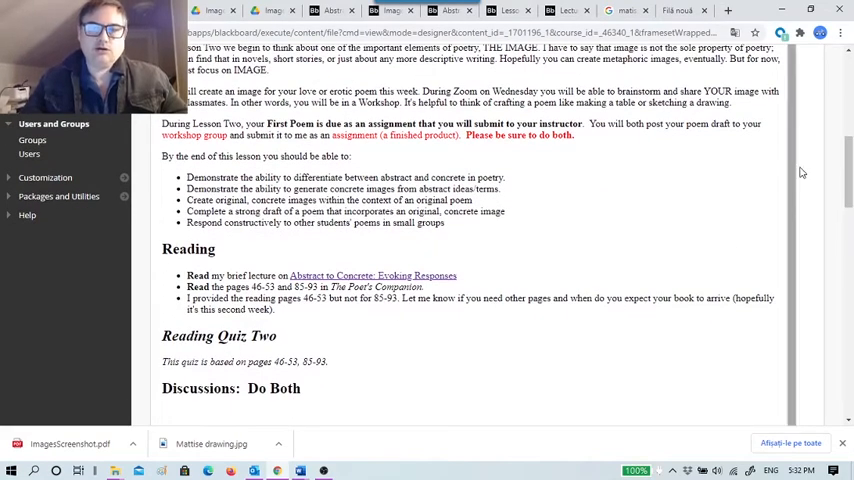
pyautogui.scroll(-3)
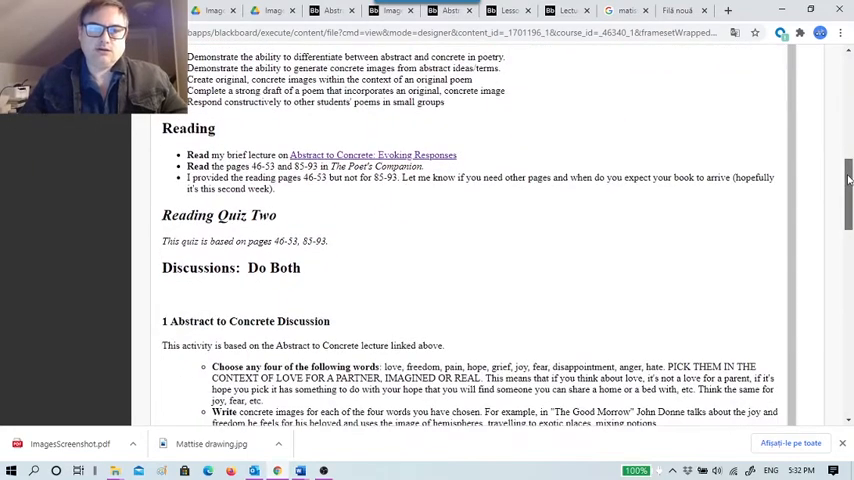
pyautogui.scroll(-3)
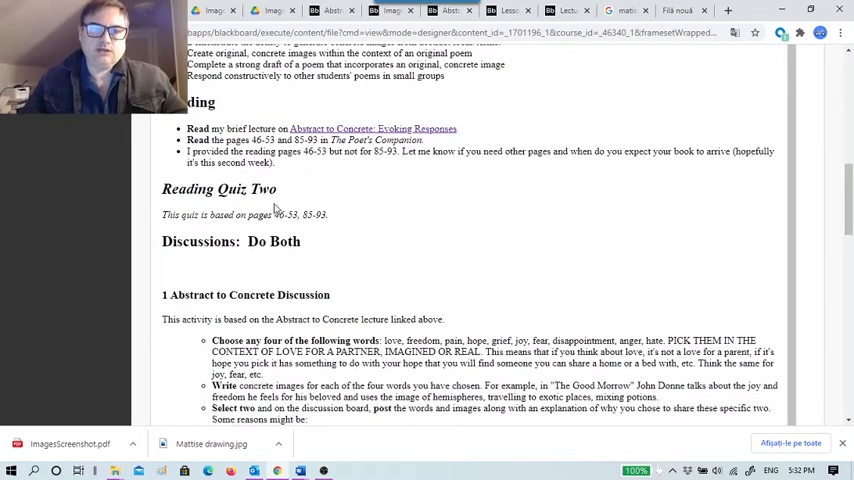
pyautogui.scroll(-3)
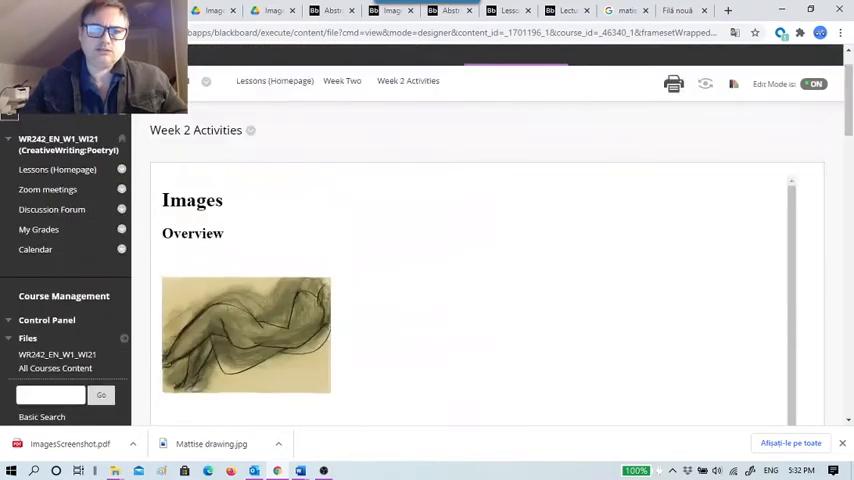
# Step: Go back to the Week Two folder and scroll its contents
pyautogui.click(342, 81)
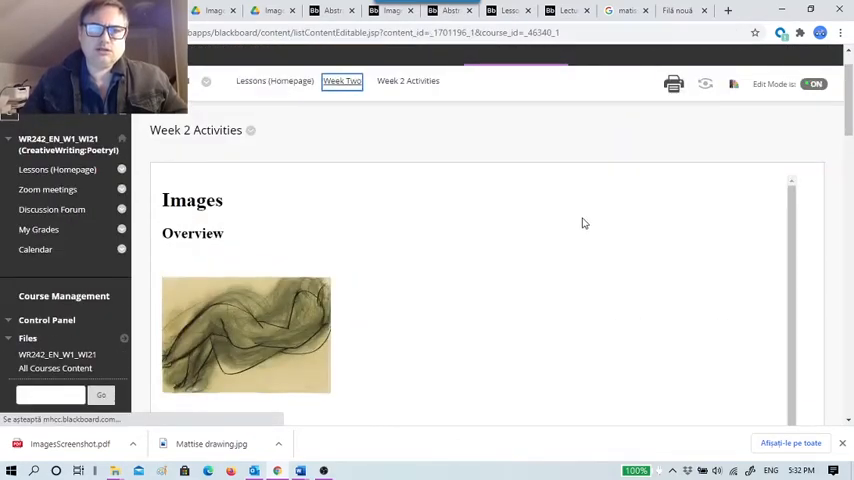
pyautogui.scroll(-3)
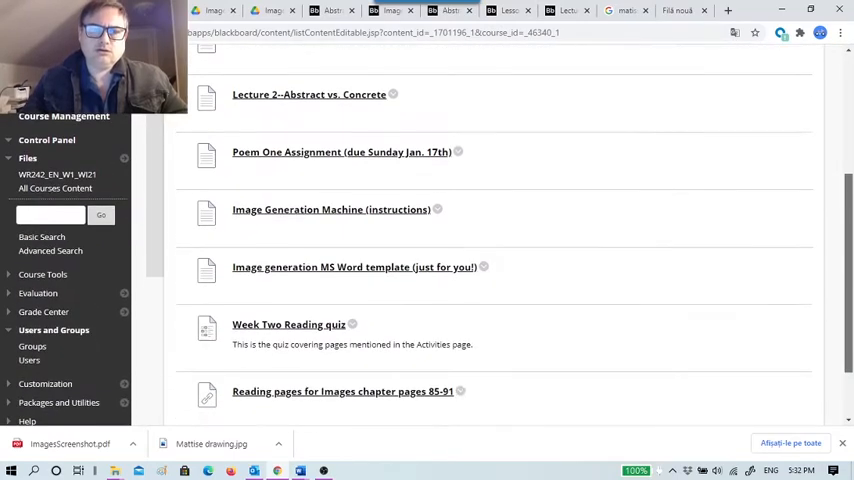
pyautogui.scroll(-3)
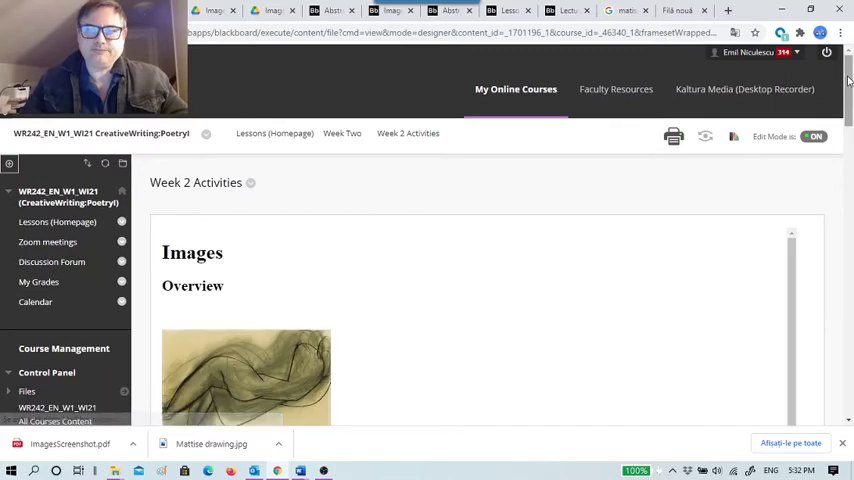
pyautogui.scroll(-3)
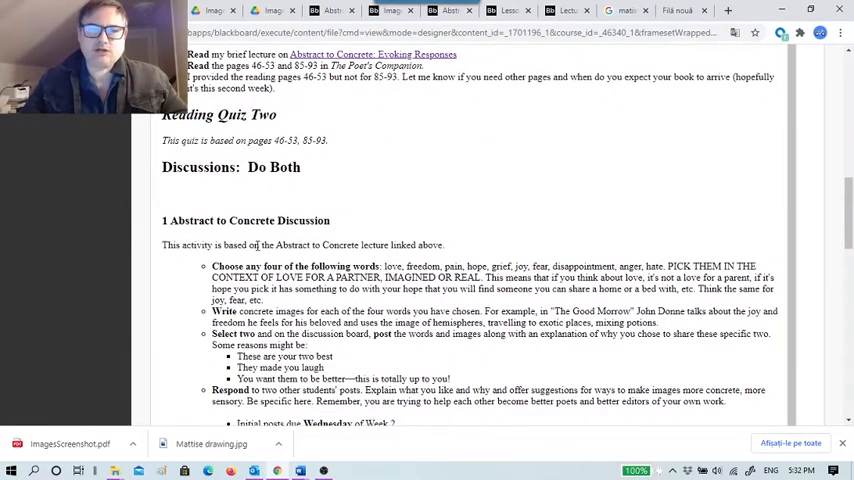
pyautogui.scroll(-3)
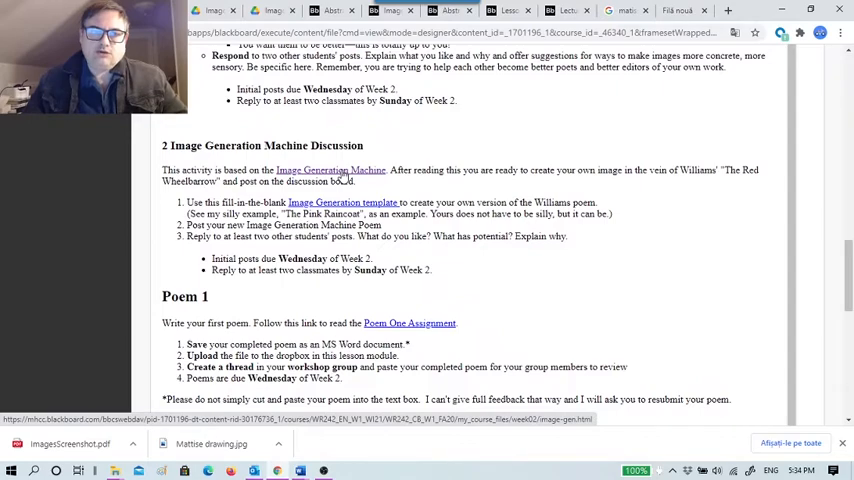
pyautogui.click(330, 170)
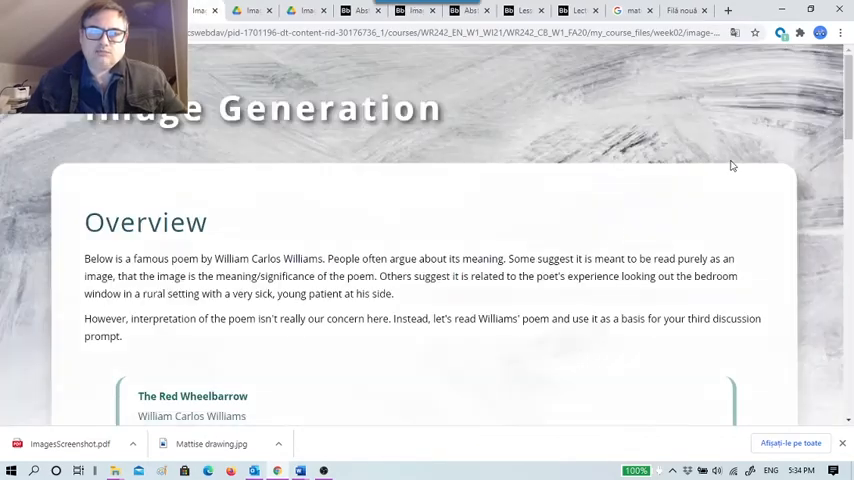
pyautogui.scroll(-3)
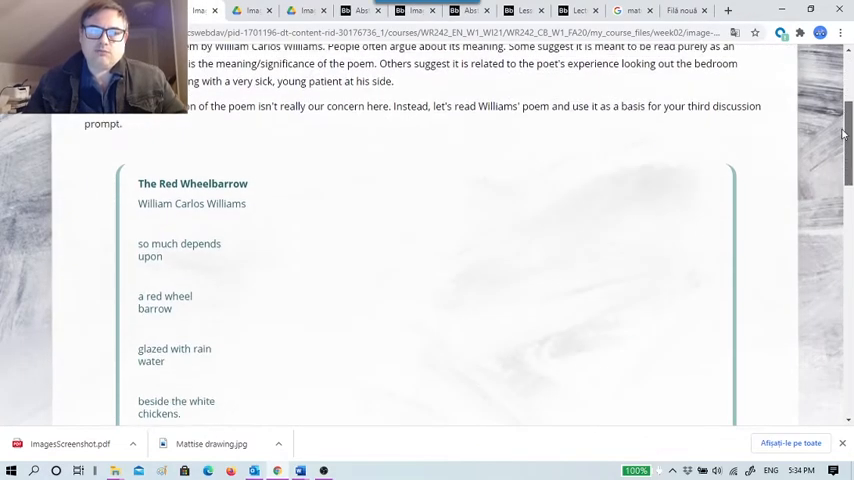
pyautogui.scroll(-3)
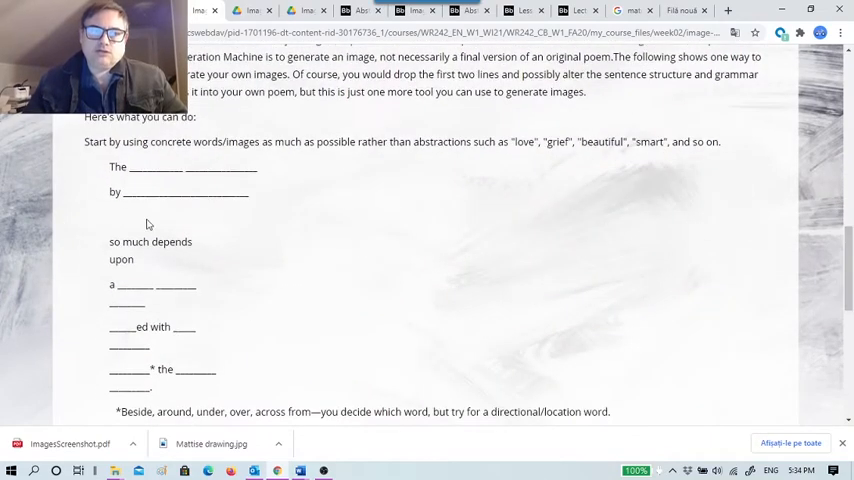
pyautogui.moveTo(331, 279)
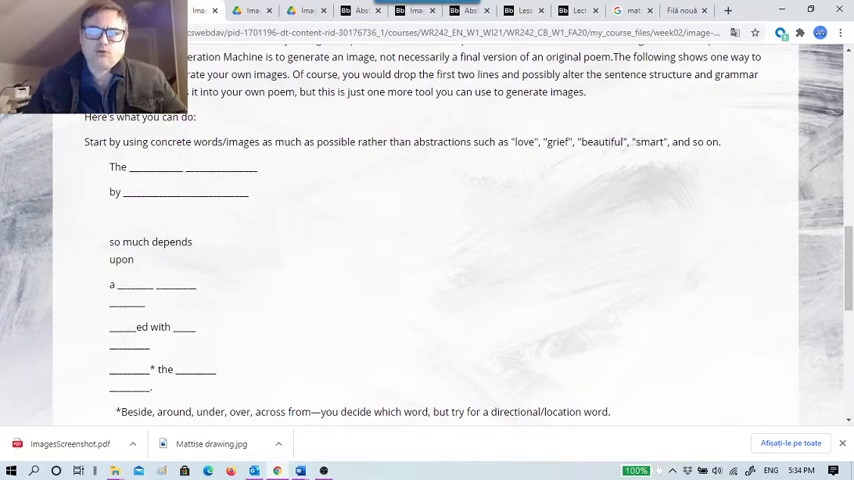
pyautogui.scroll(-3)
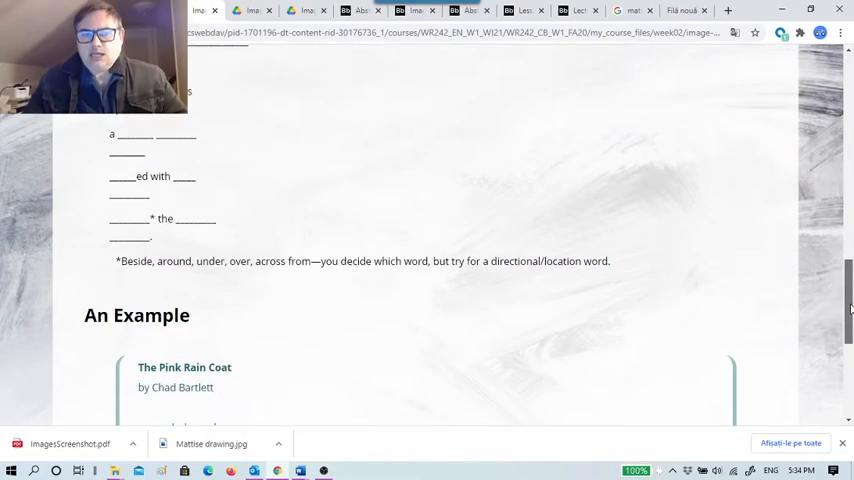
pyautogui.scroll(3)
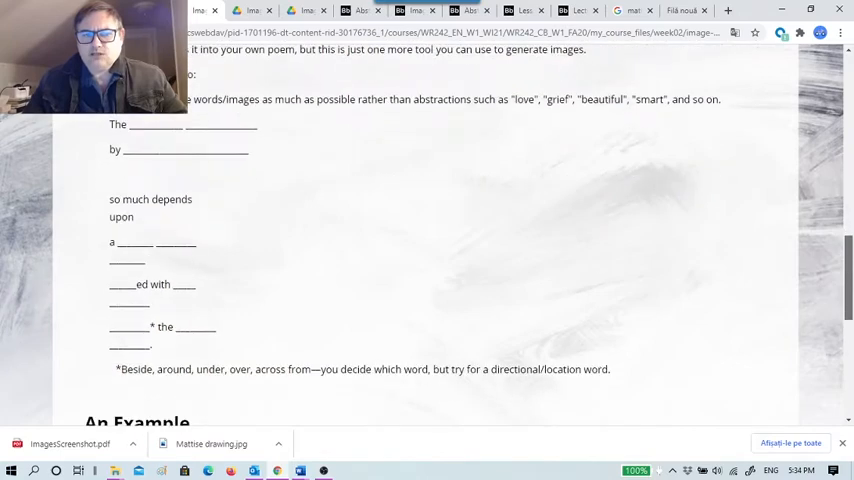
pyautogui.scroll(-3)
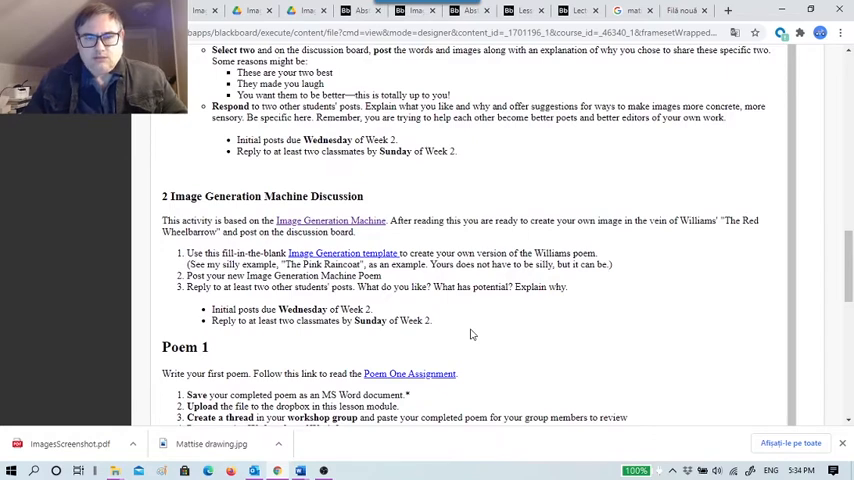
pyautogui.moveTo(338, 256)
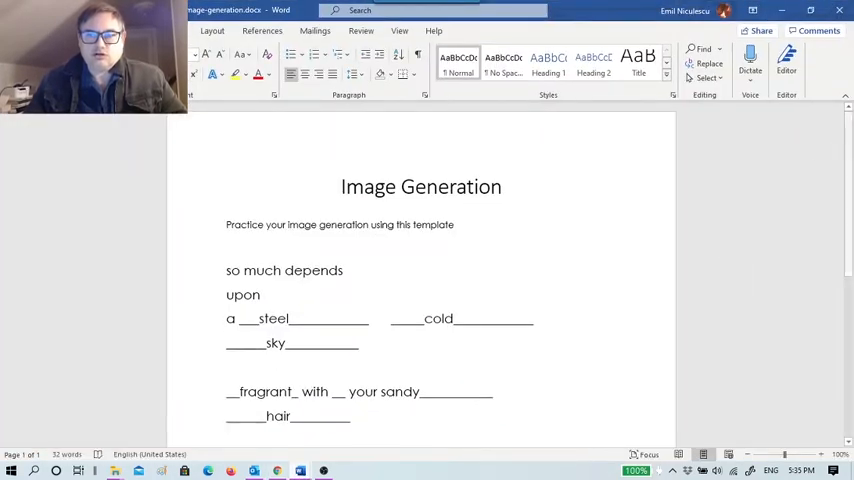
# Step: Scroll through the filled-in Image Generation template in Word
pyautogui.scroll(-3)
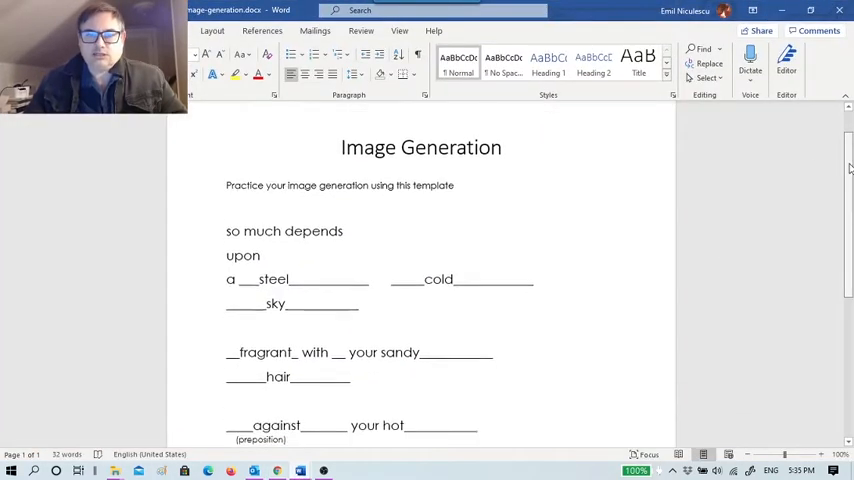
pyautogui.scroll(-3)
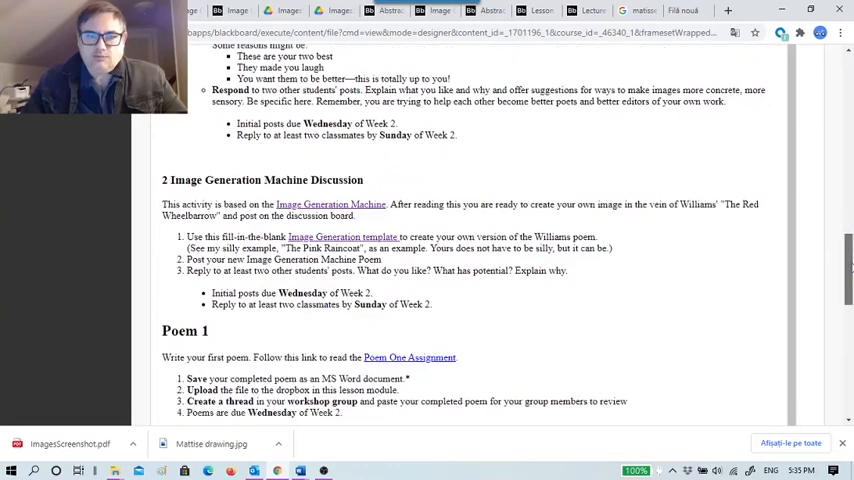
pyautogui.scroll(-3)
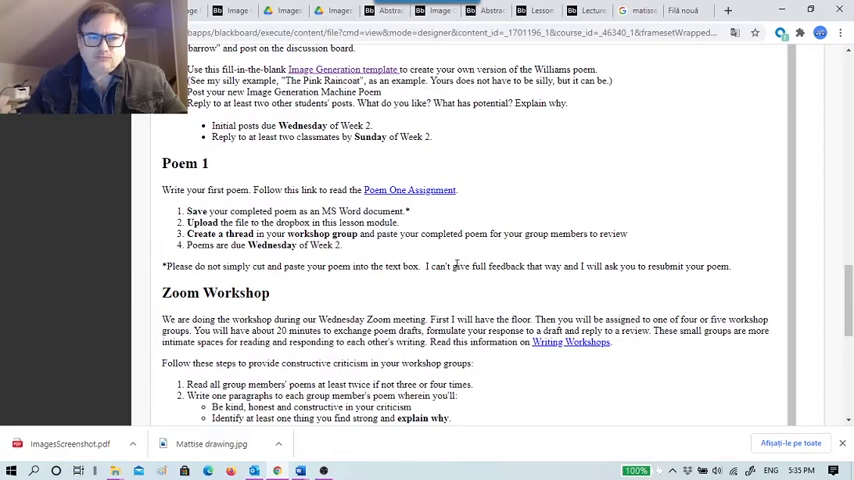
pyautogui.moveTo(314, 254)
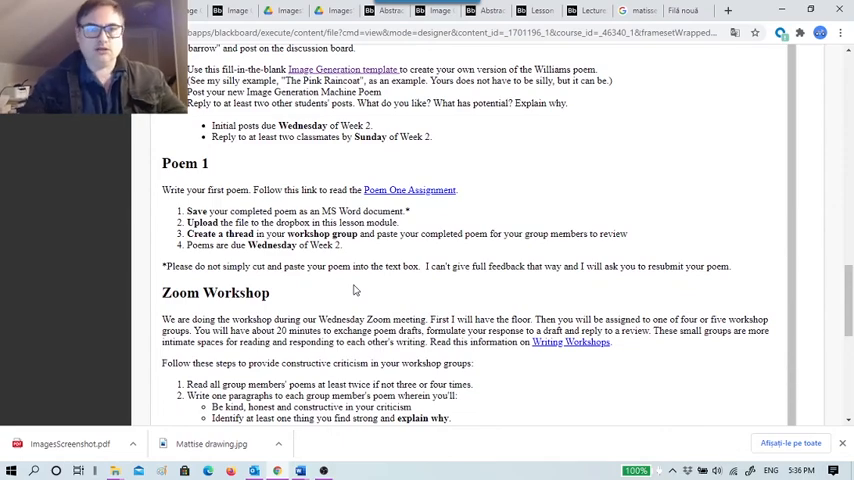
pyautogui.scroll(-3)
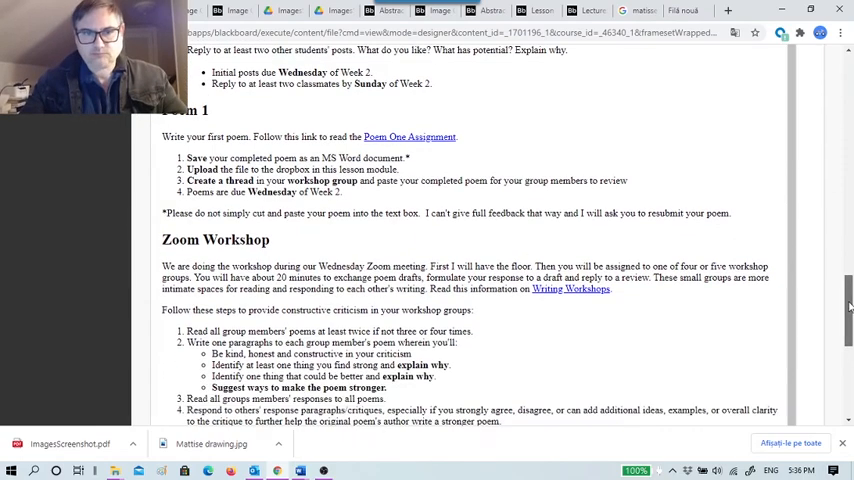
pyautogui.scroll(-3)
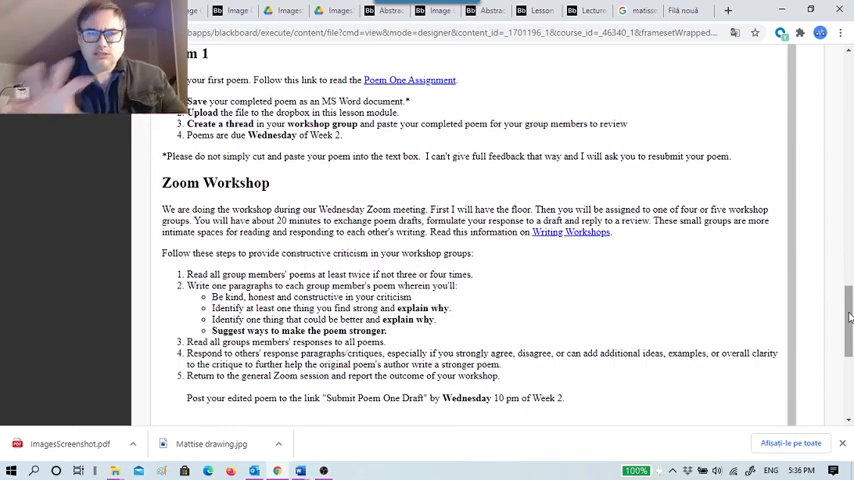
pyautogui.scroll(-3)
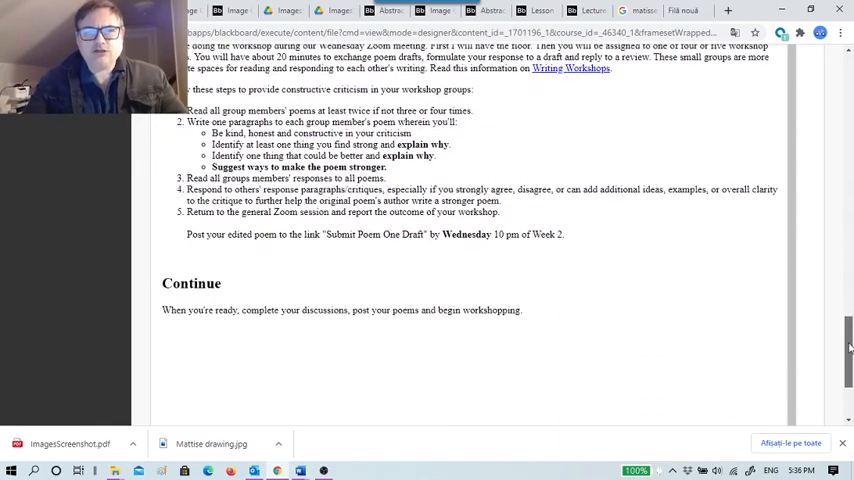